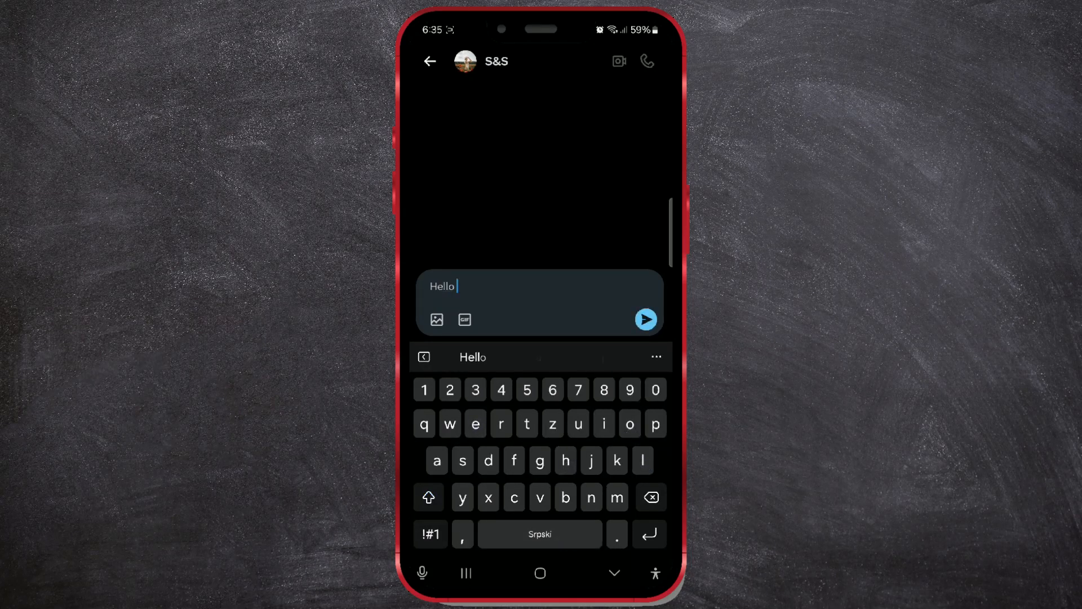
# Step: Leave the S&S conversation draft and go back to the Android home screen
pyautogui.click(457, 357)
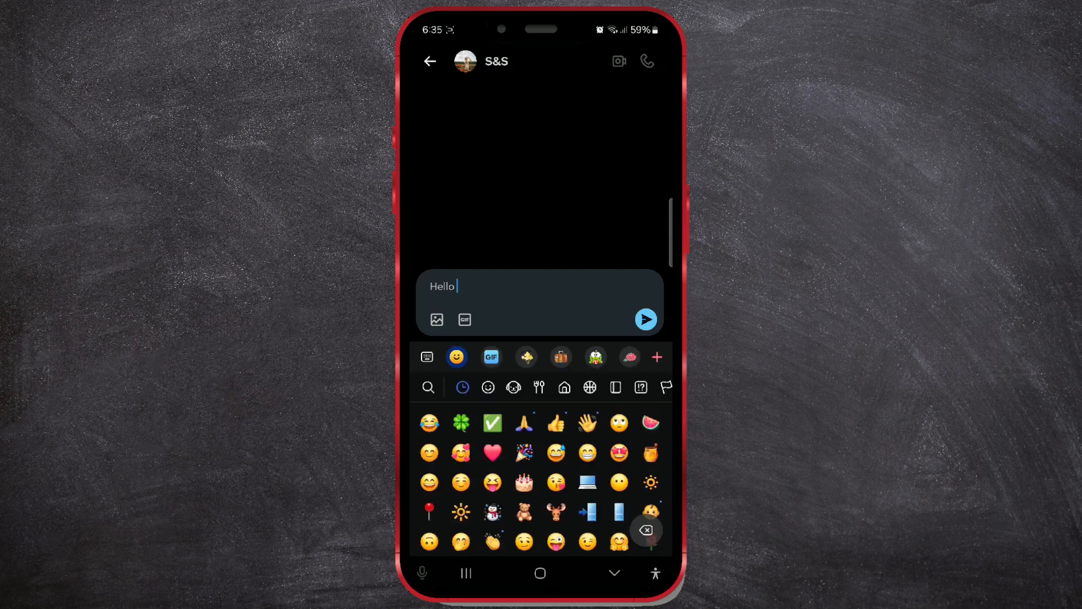
pyautogui.click(588, 422)
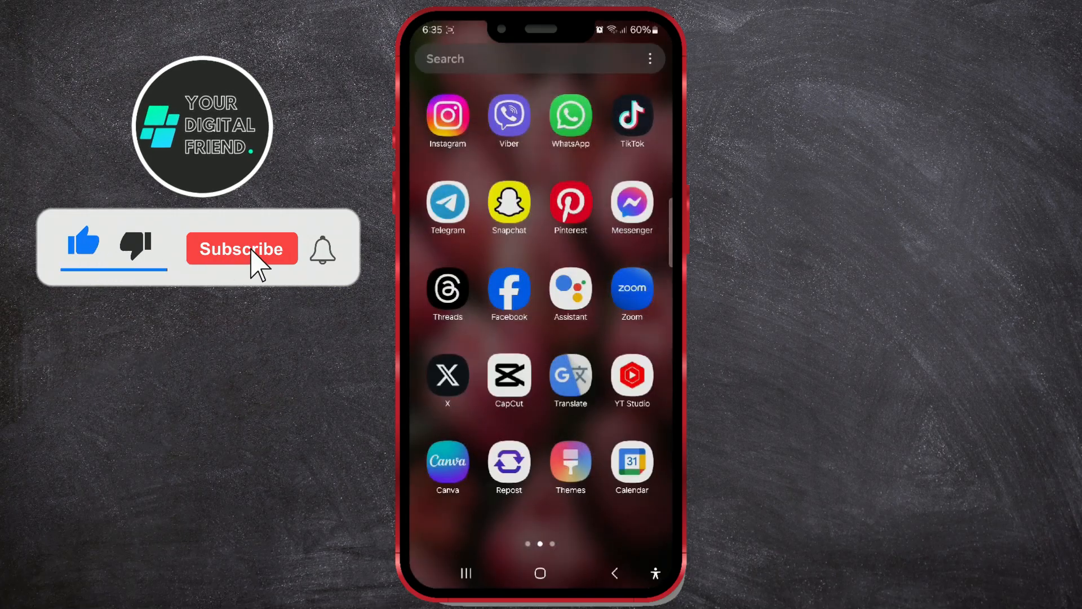
# Step: Launch X from the home screen so the For you feed shows
pyautogui.click(242, 248)
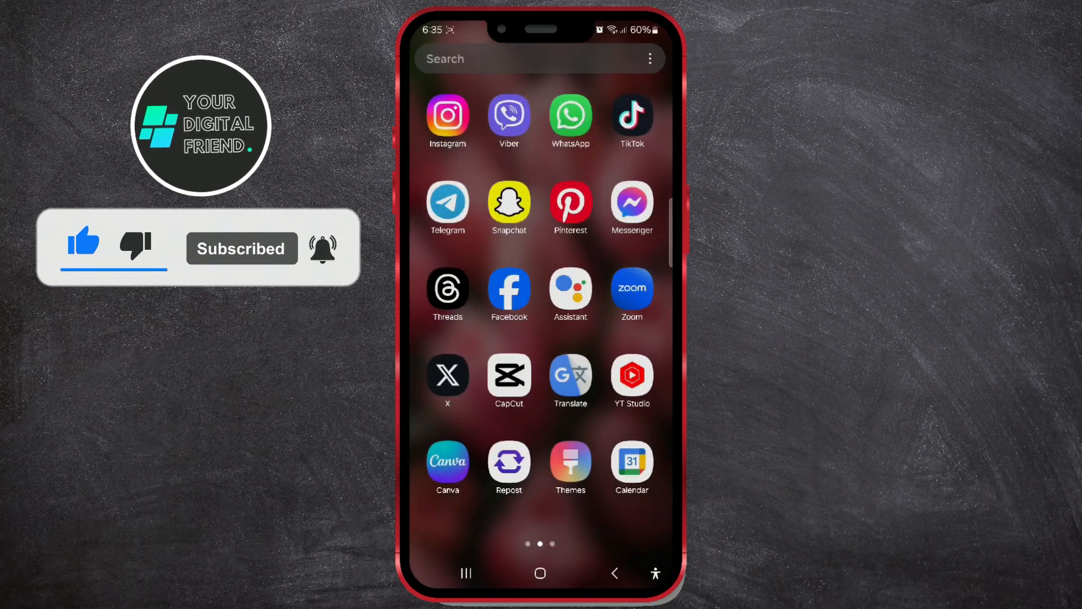
pyautogui.click(447, 376)
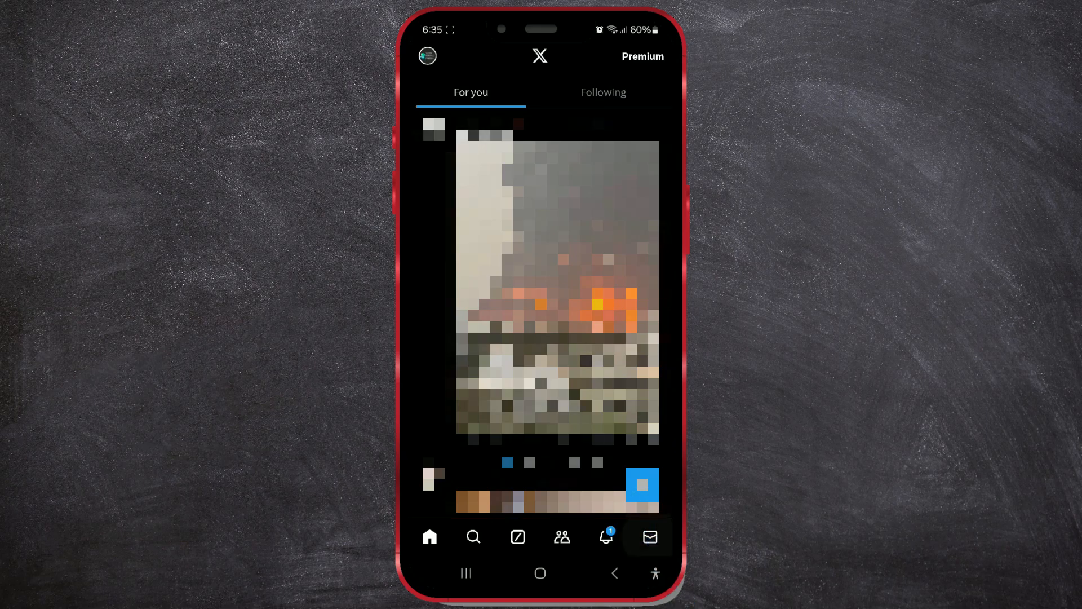
# Step: From Messages, start a new direct message and search 'solu' to pick S&S as recipient
pyautogui.click(649, 537)
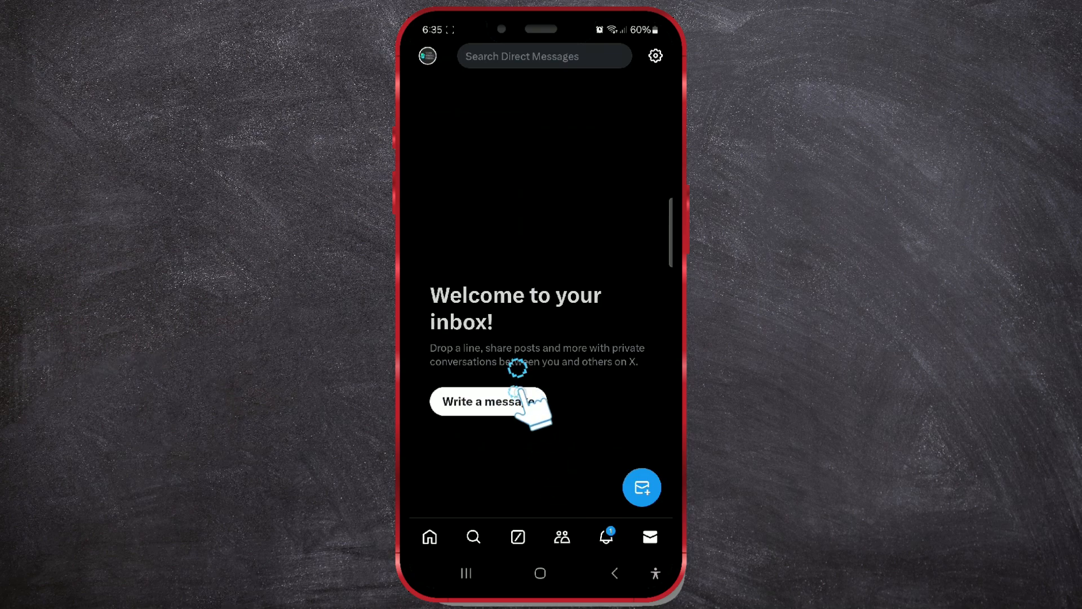
pyautogui.click(641, 487)
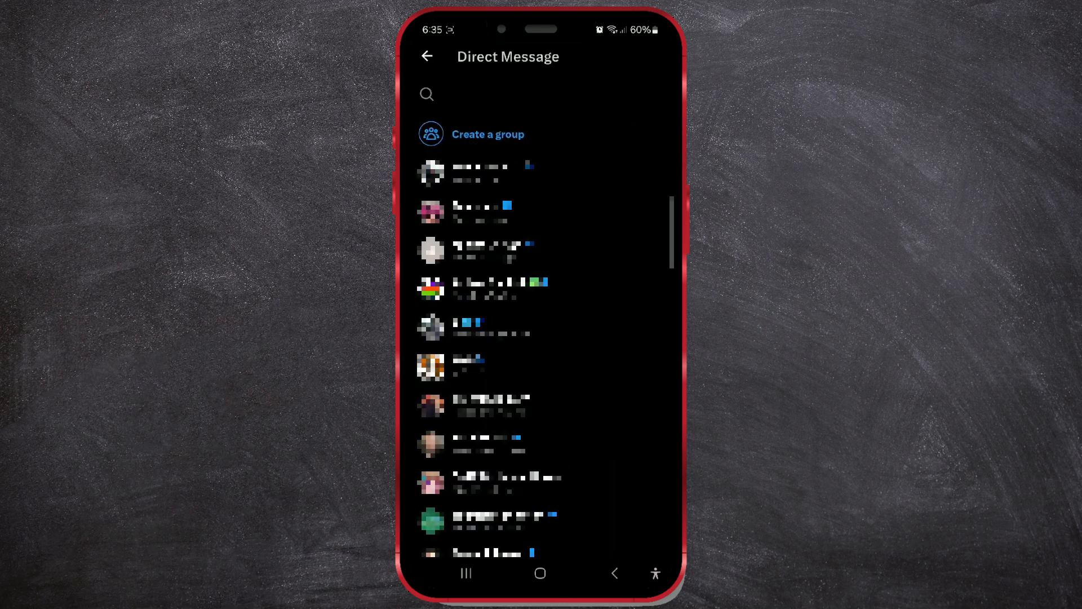
pyautogui.click(517, 94)
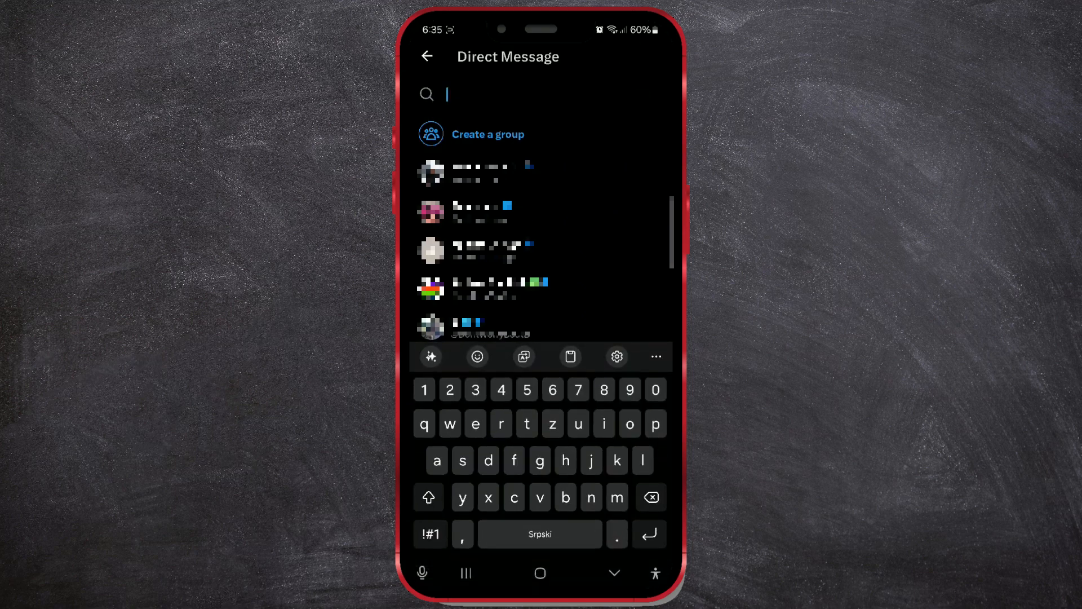
pyautogui.write('sol')
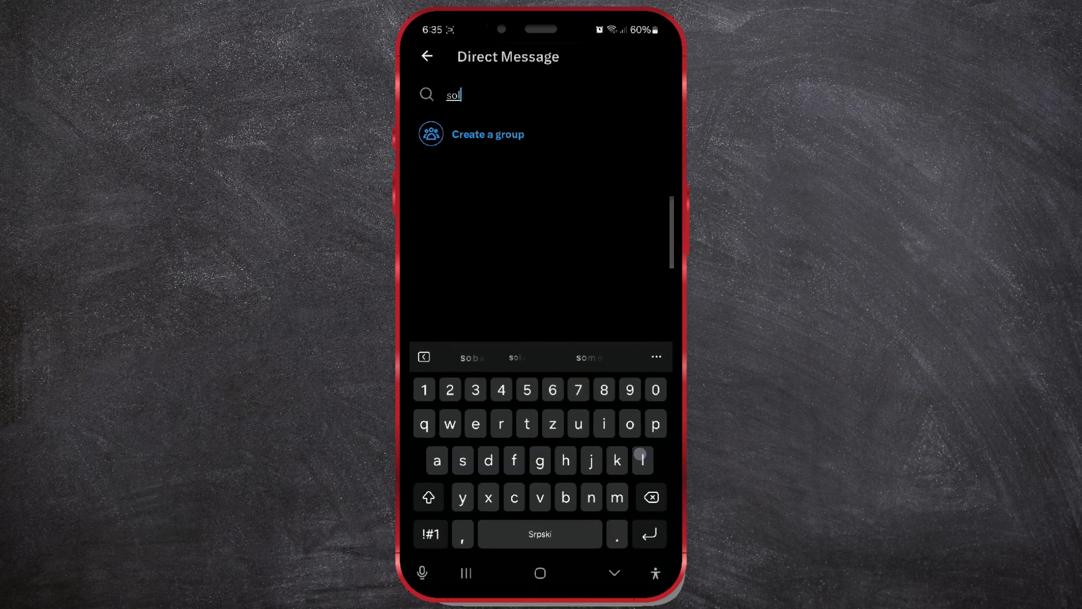
pyautogui.write('u')
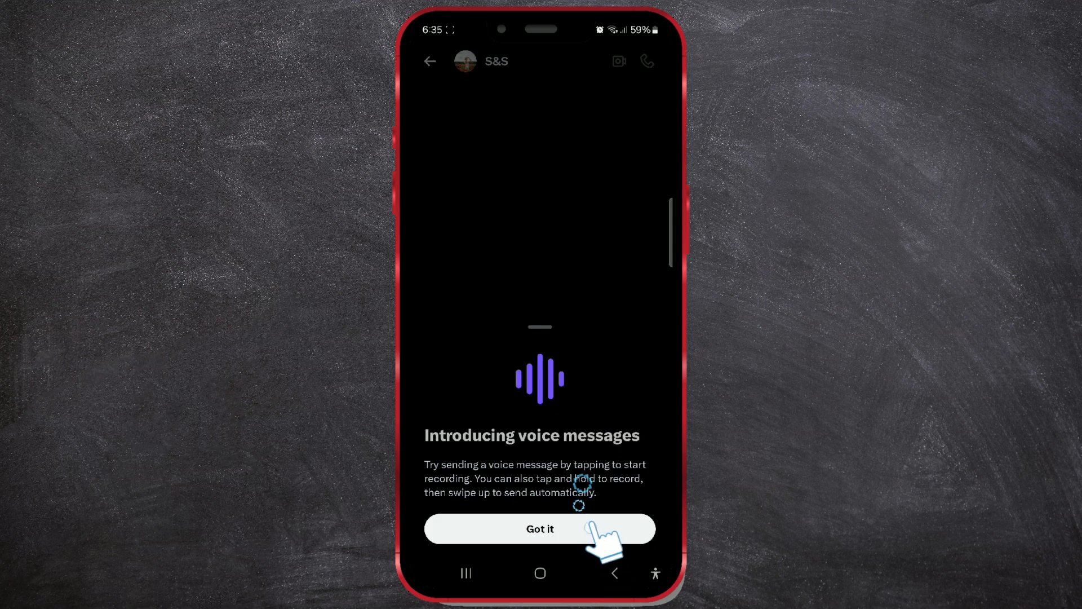
# Step: Dismiss the voice messages notice and draft 'Hello' followed by the waving hand emoji
pyautogui.click(540, 529)
pyautogui.write('He')
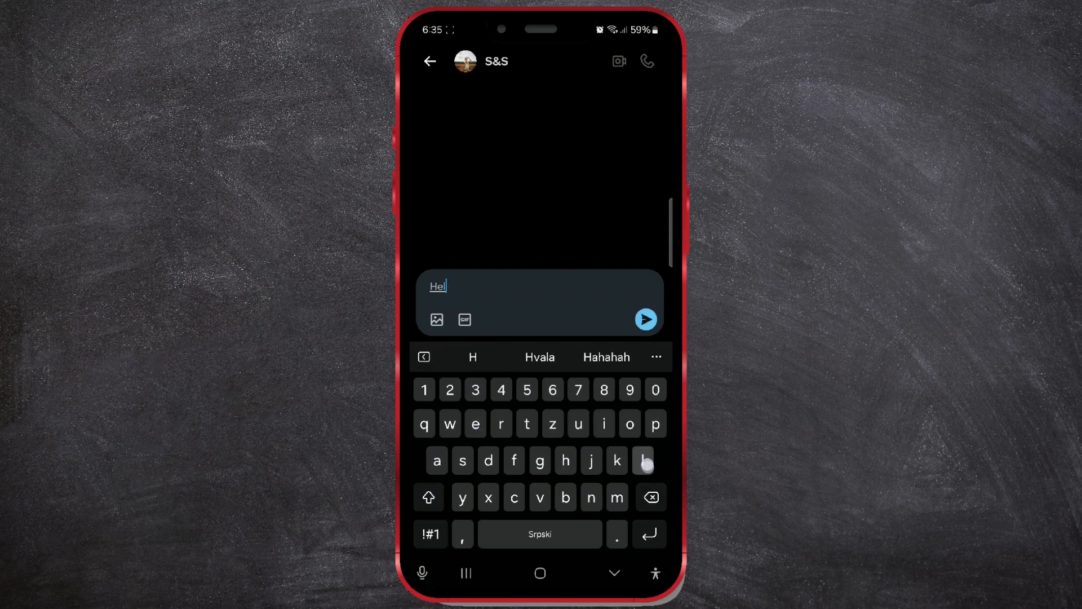
pyautogui.write('lo')
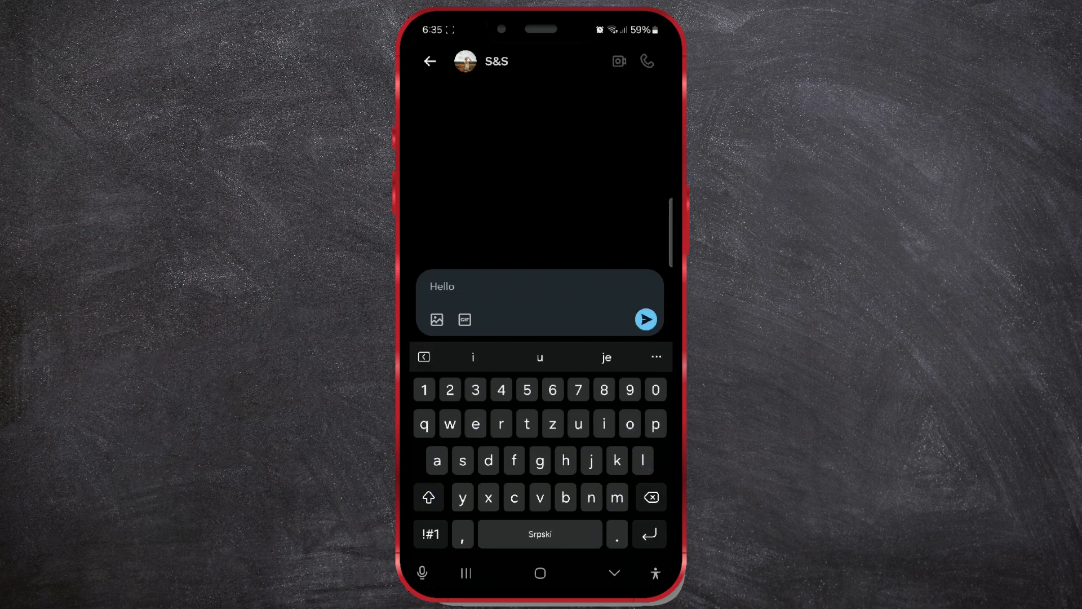
pyautogui.click(456, 357)
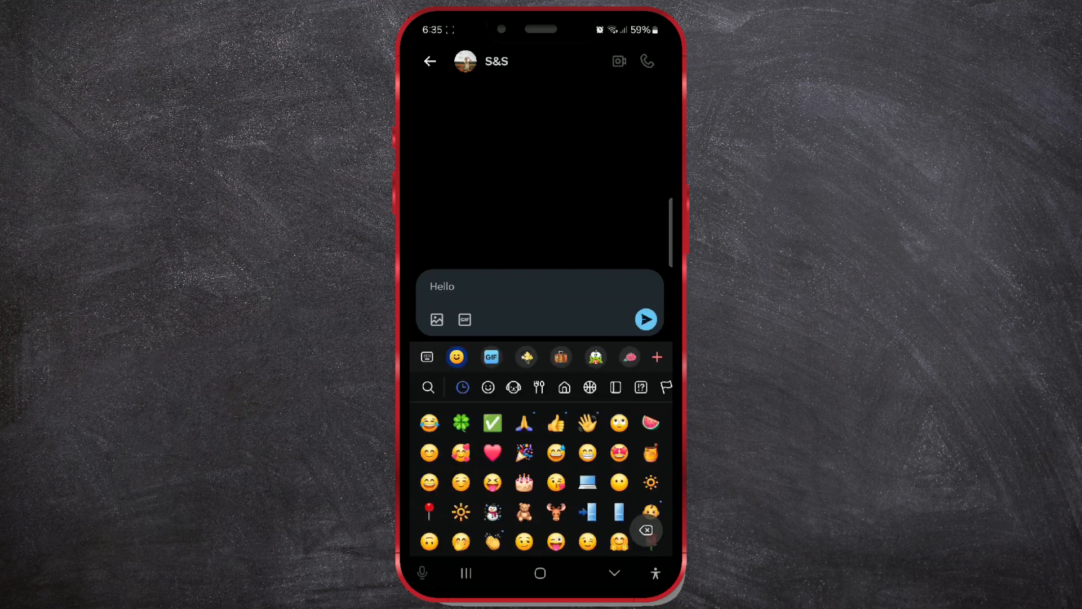
pyautogui.click(587, 423)
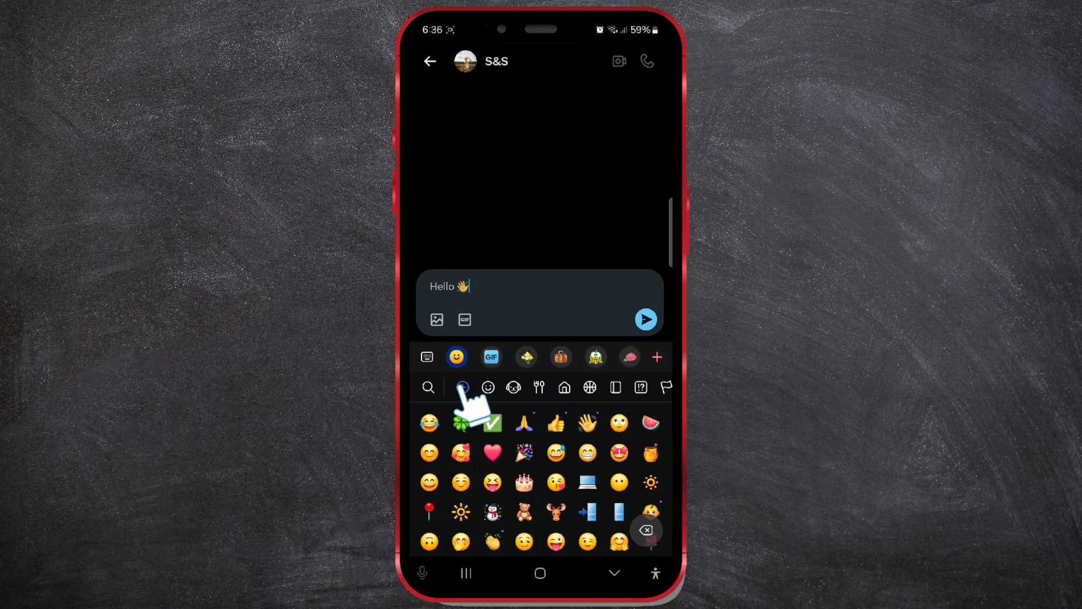
# Step: Attach the inbox screenshot from Gallery, send the message, and dismiss the Unlock more notice
pyautogui.click(436, 319)
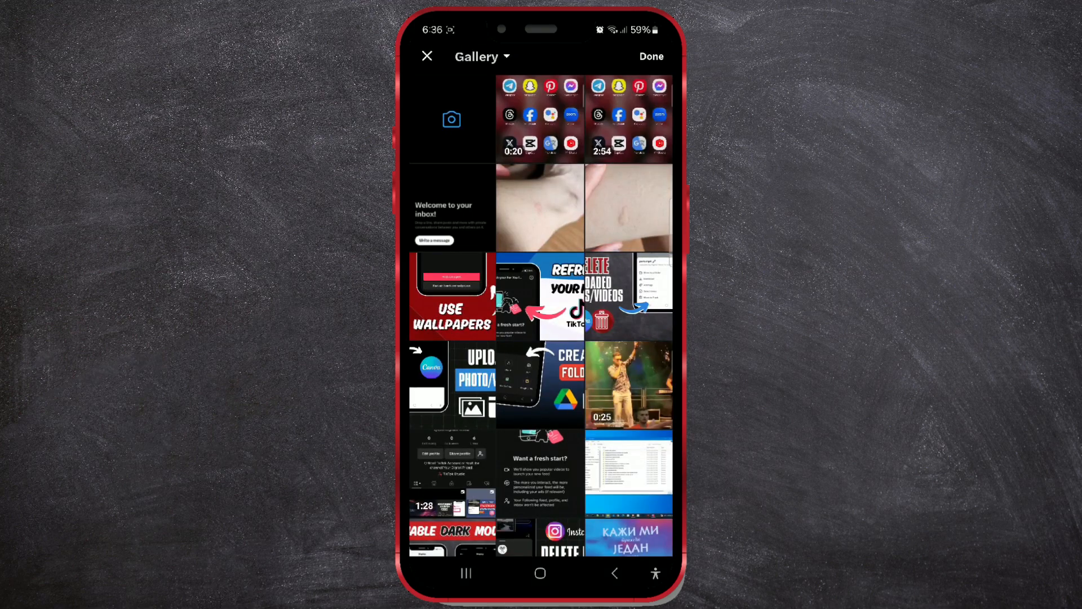
pyautogui.click(426, 56)
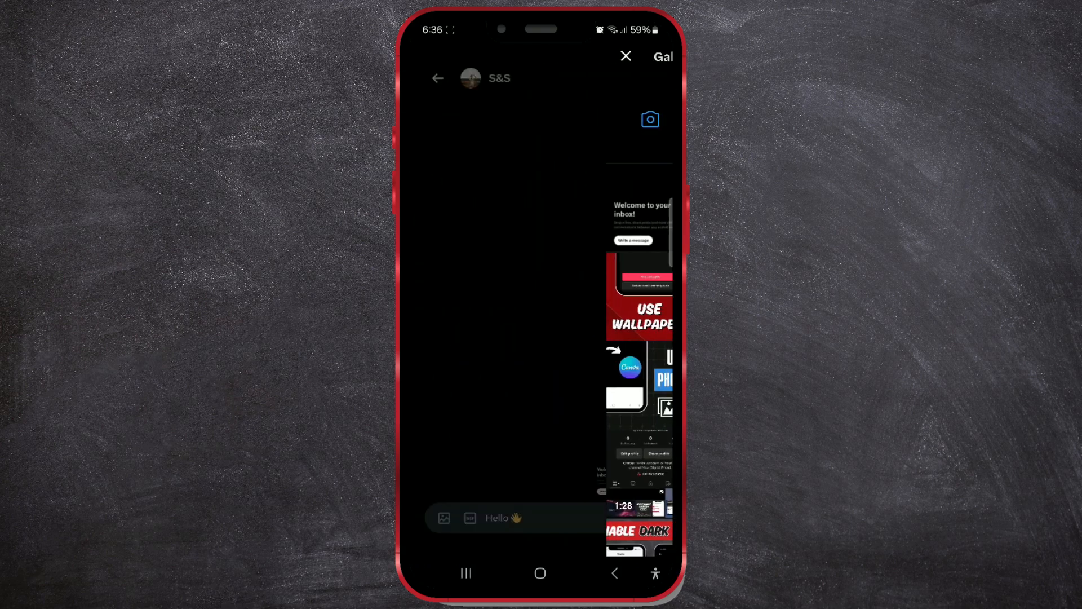
pyautogui.click(626, 56)
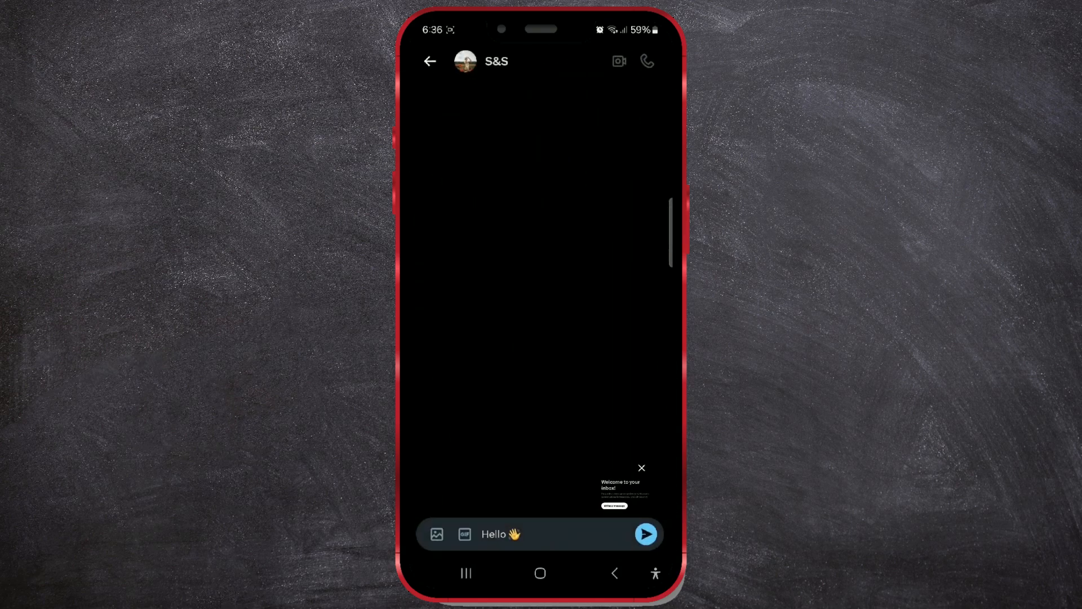
pyautogui.click(645, 533)
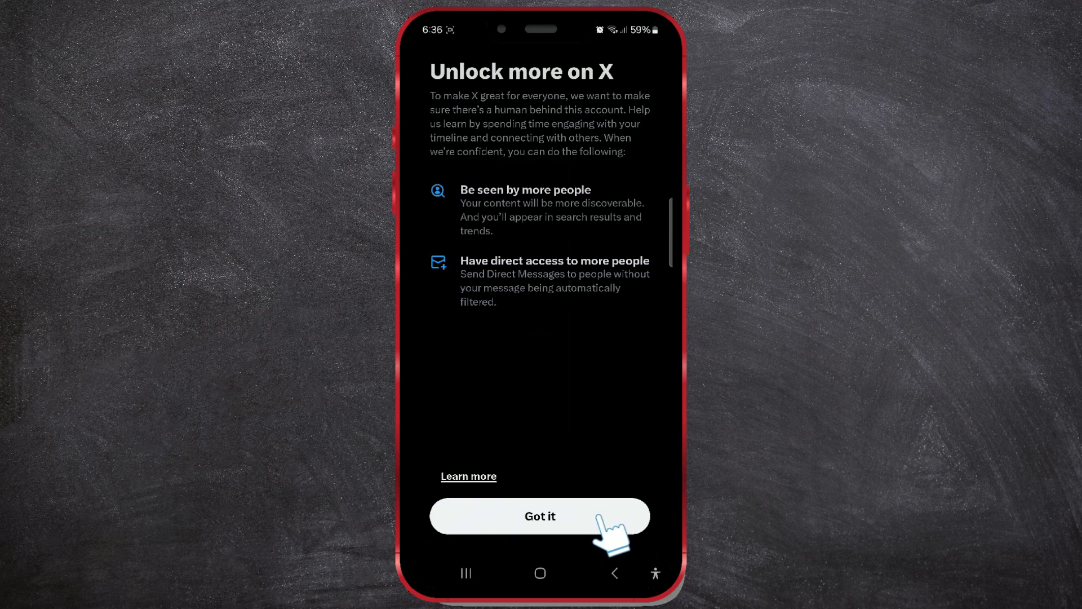
pyautogui.click(539, 515)
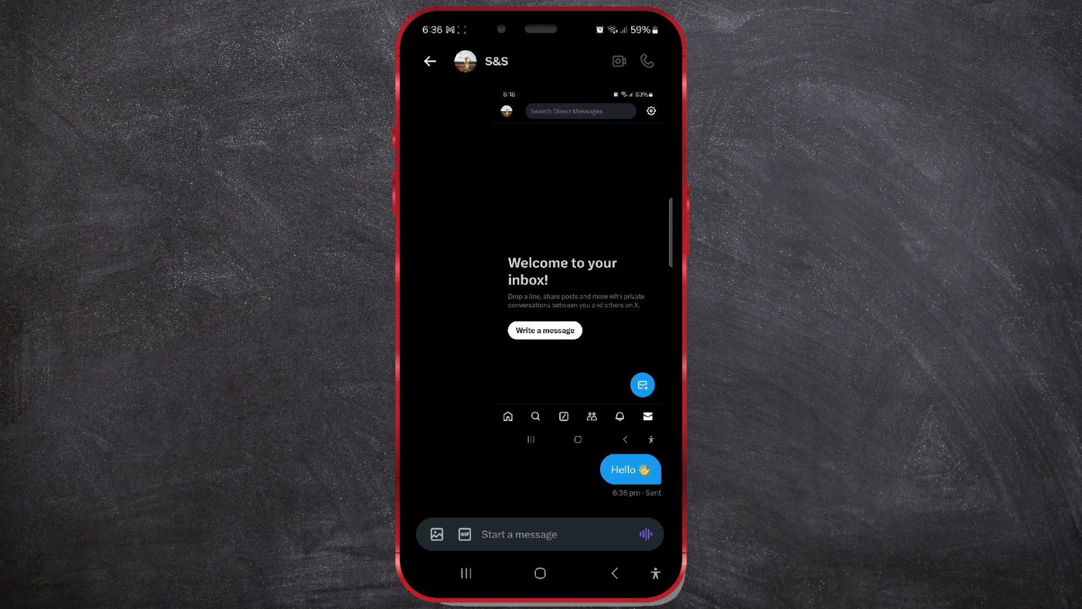
# Step: Search the GIF picker for 'smile' to load its results
pyautogui.click(463, 535)
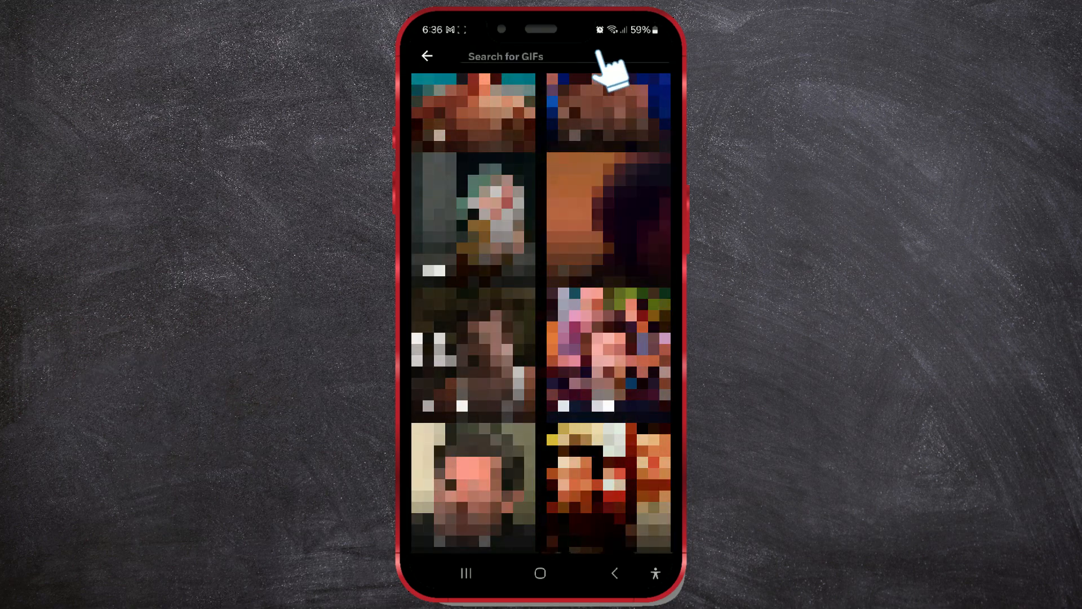
pyautogui.click(506, 56)
pyautogui.write('sm')
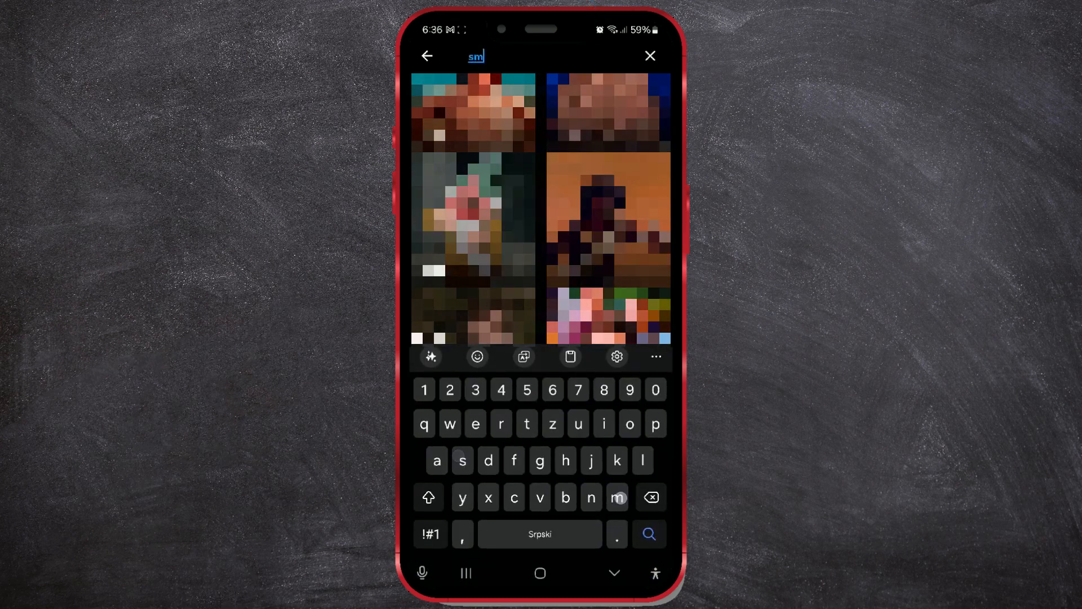
pyautogui.write('ile')
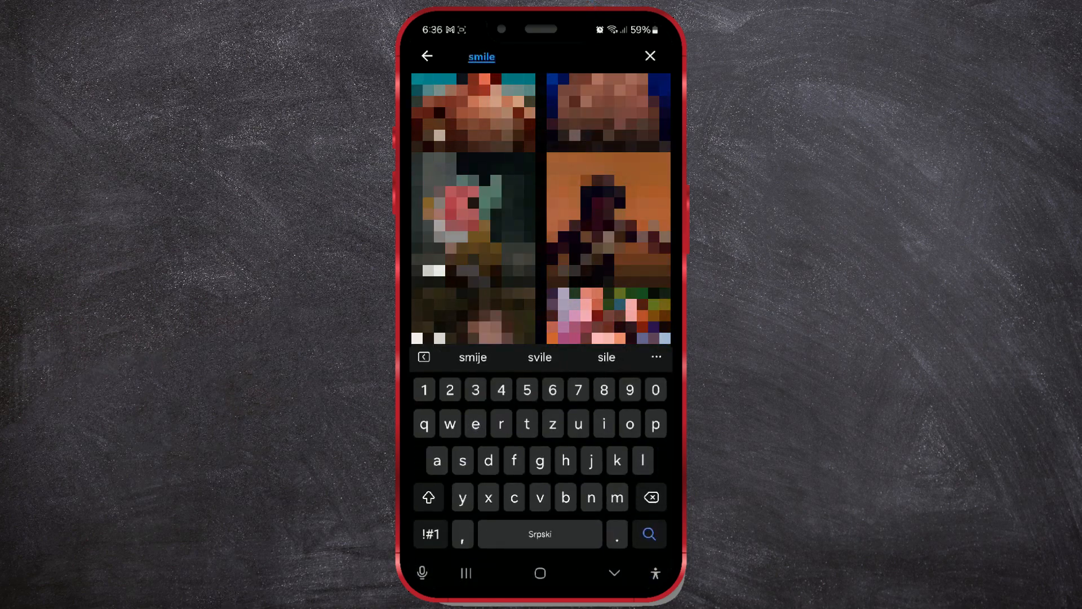
pyautogui.click(647, 533)
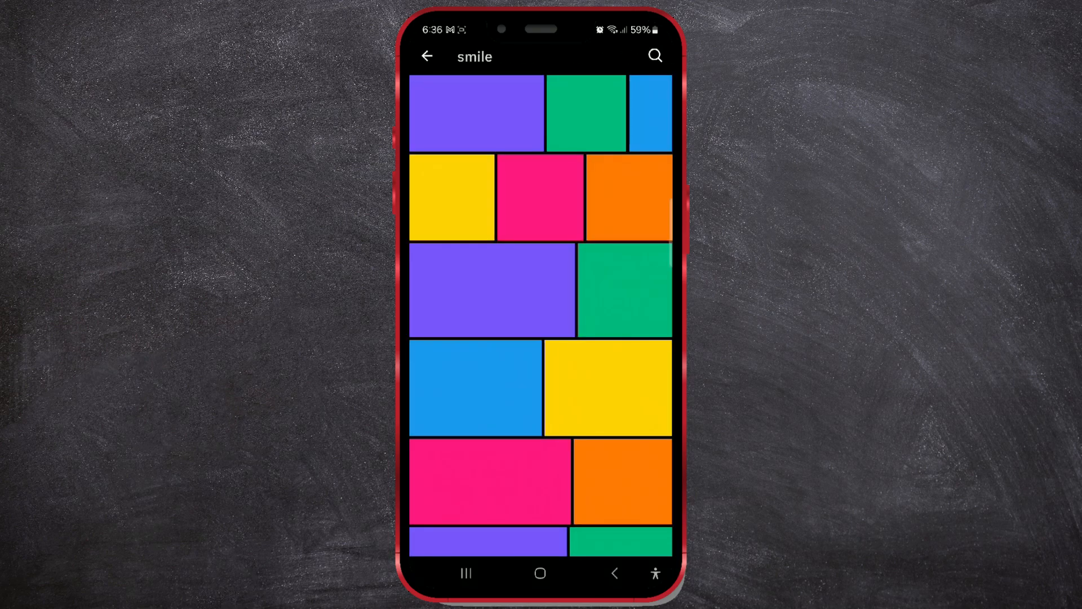